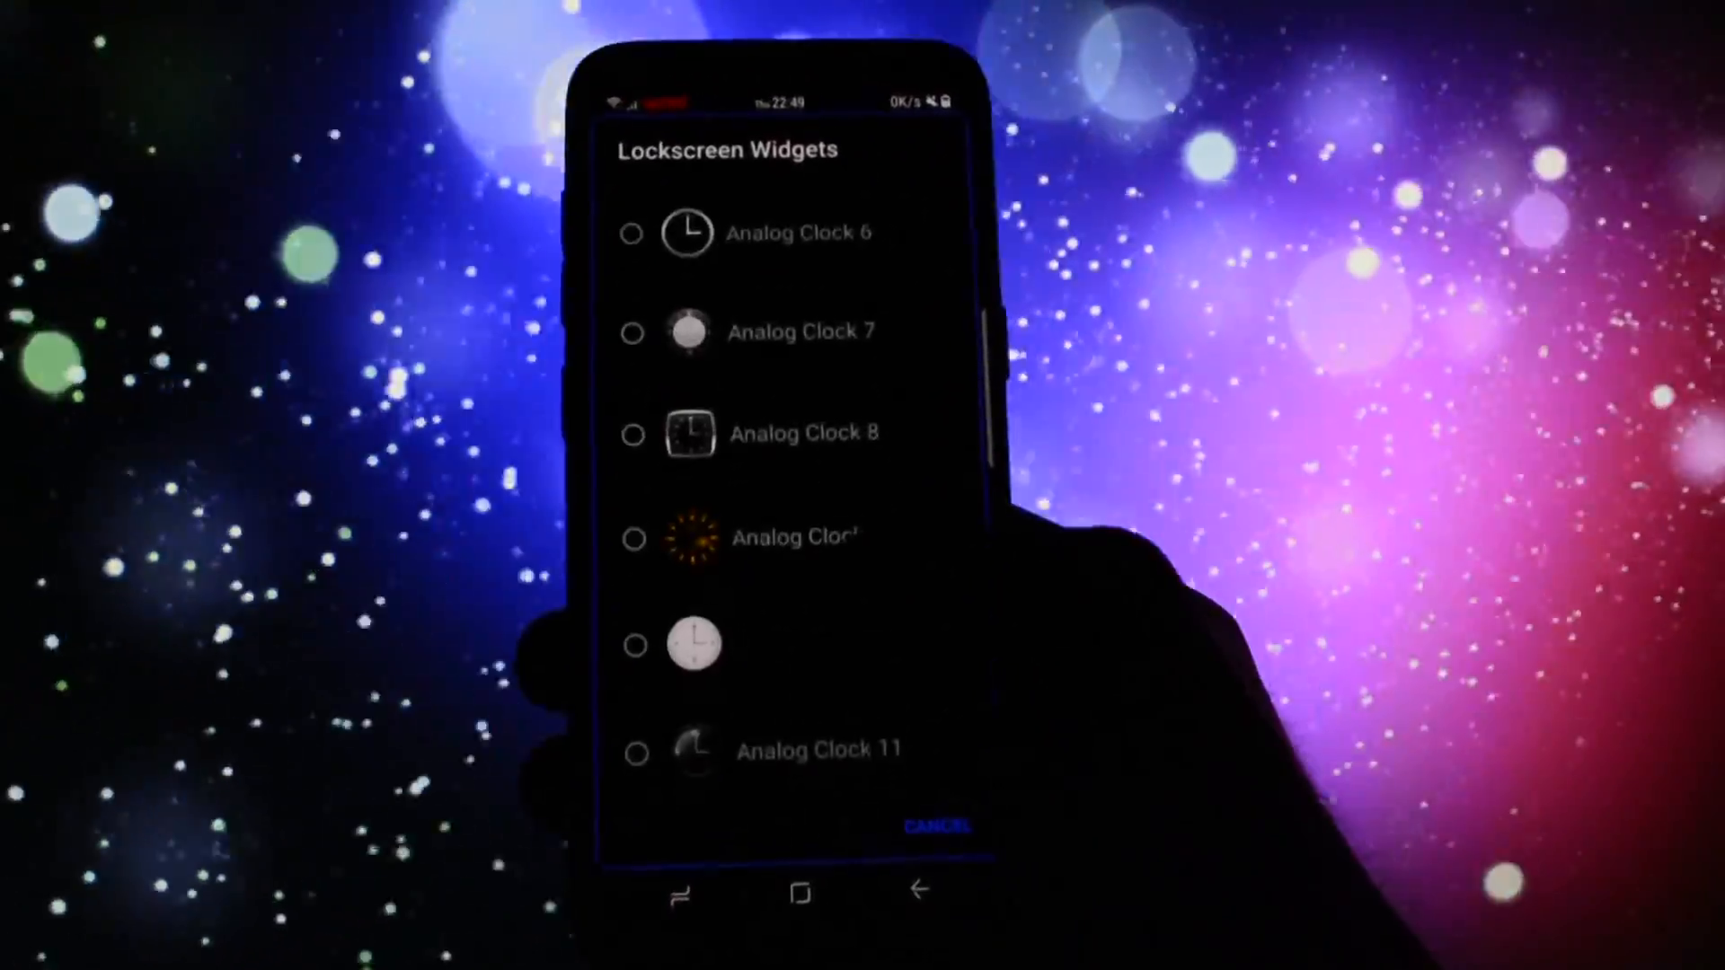
Step: Browse the Analog Clock styles in the Lockscreen Widgets chooser
click(934, 825)
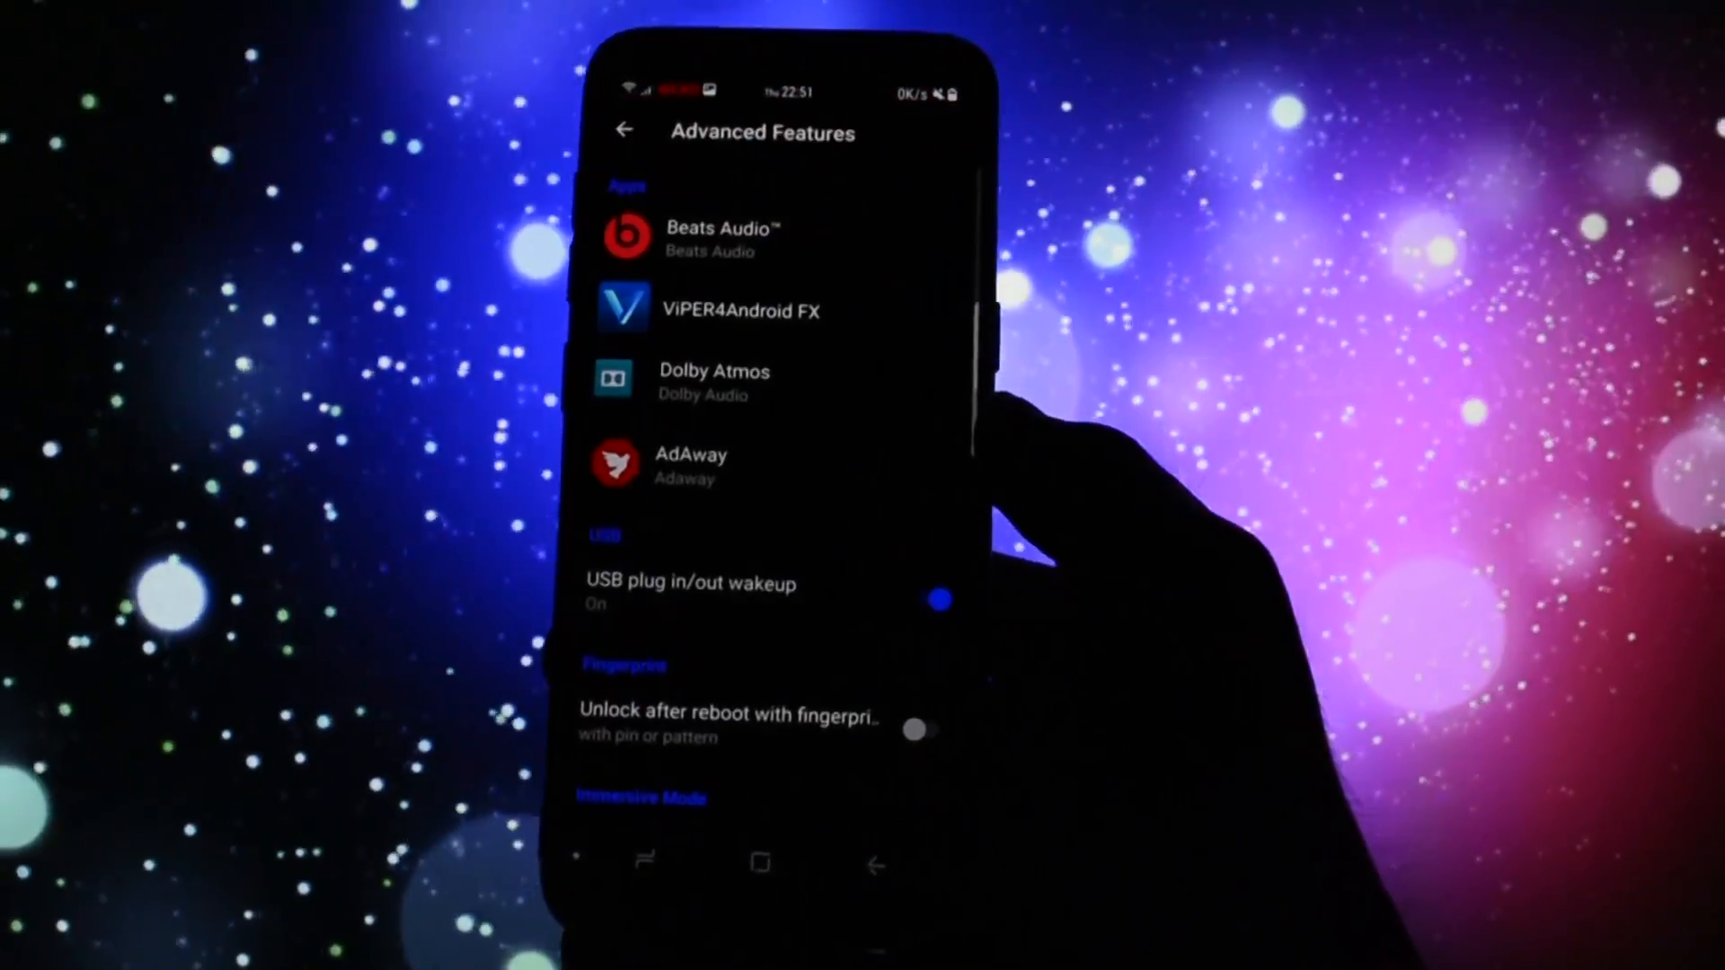
Step: View the Advanced Features page with its Apps, USB wakeup and Fingerprint unlock sections
click(726, 309)
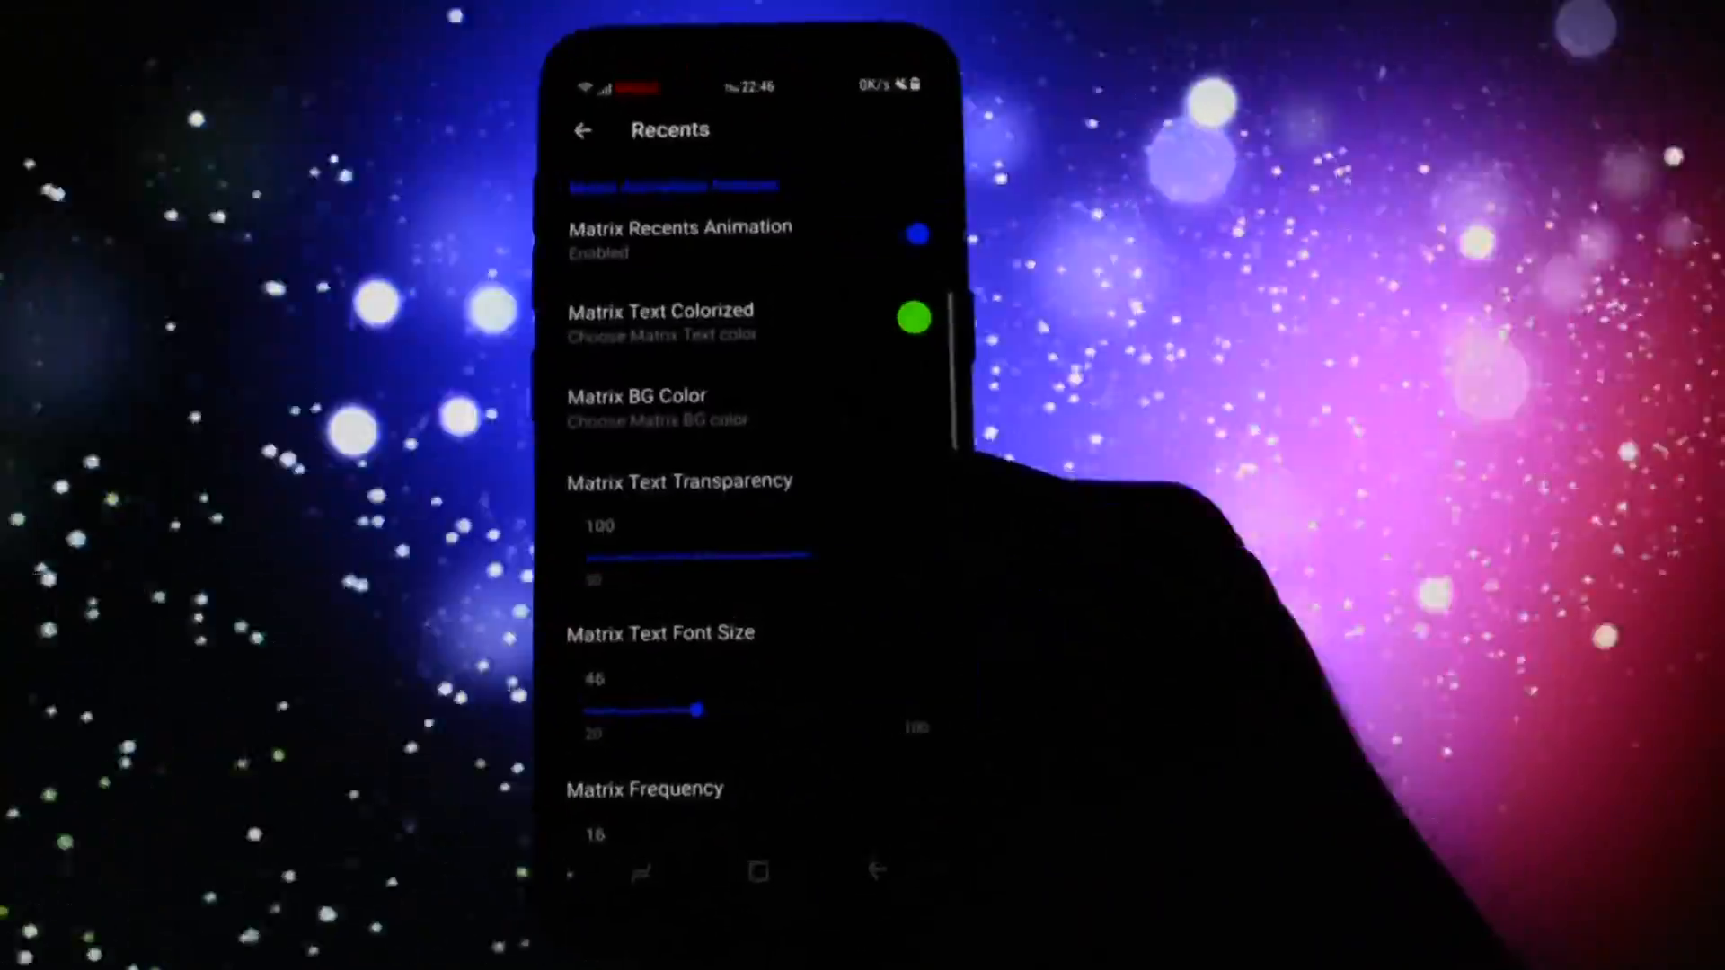
Step: Launch MTweaks and scroll its navigation drawer down to the Tools section
click(757, 874)
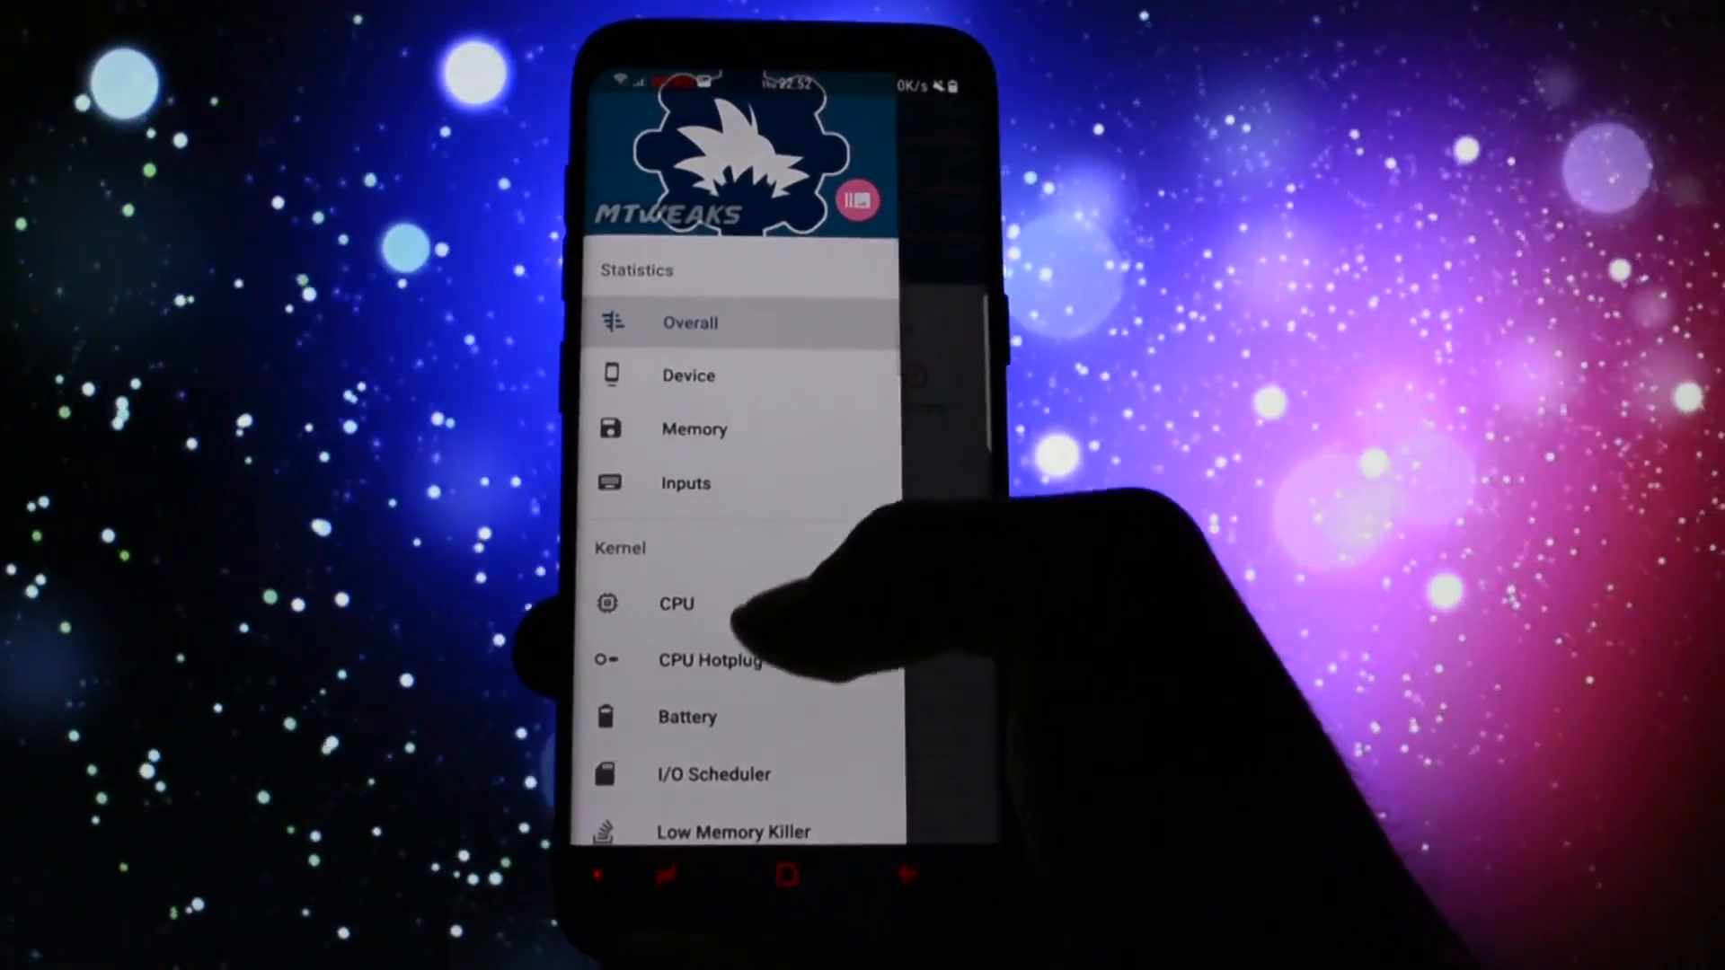
scroll(down, 3)
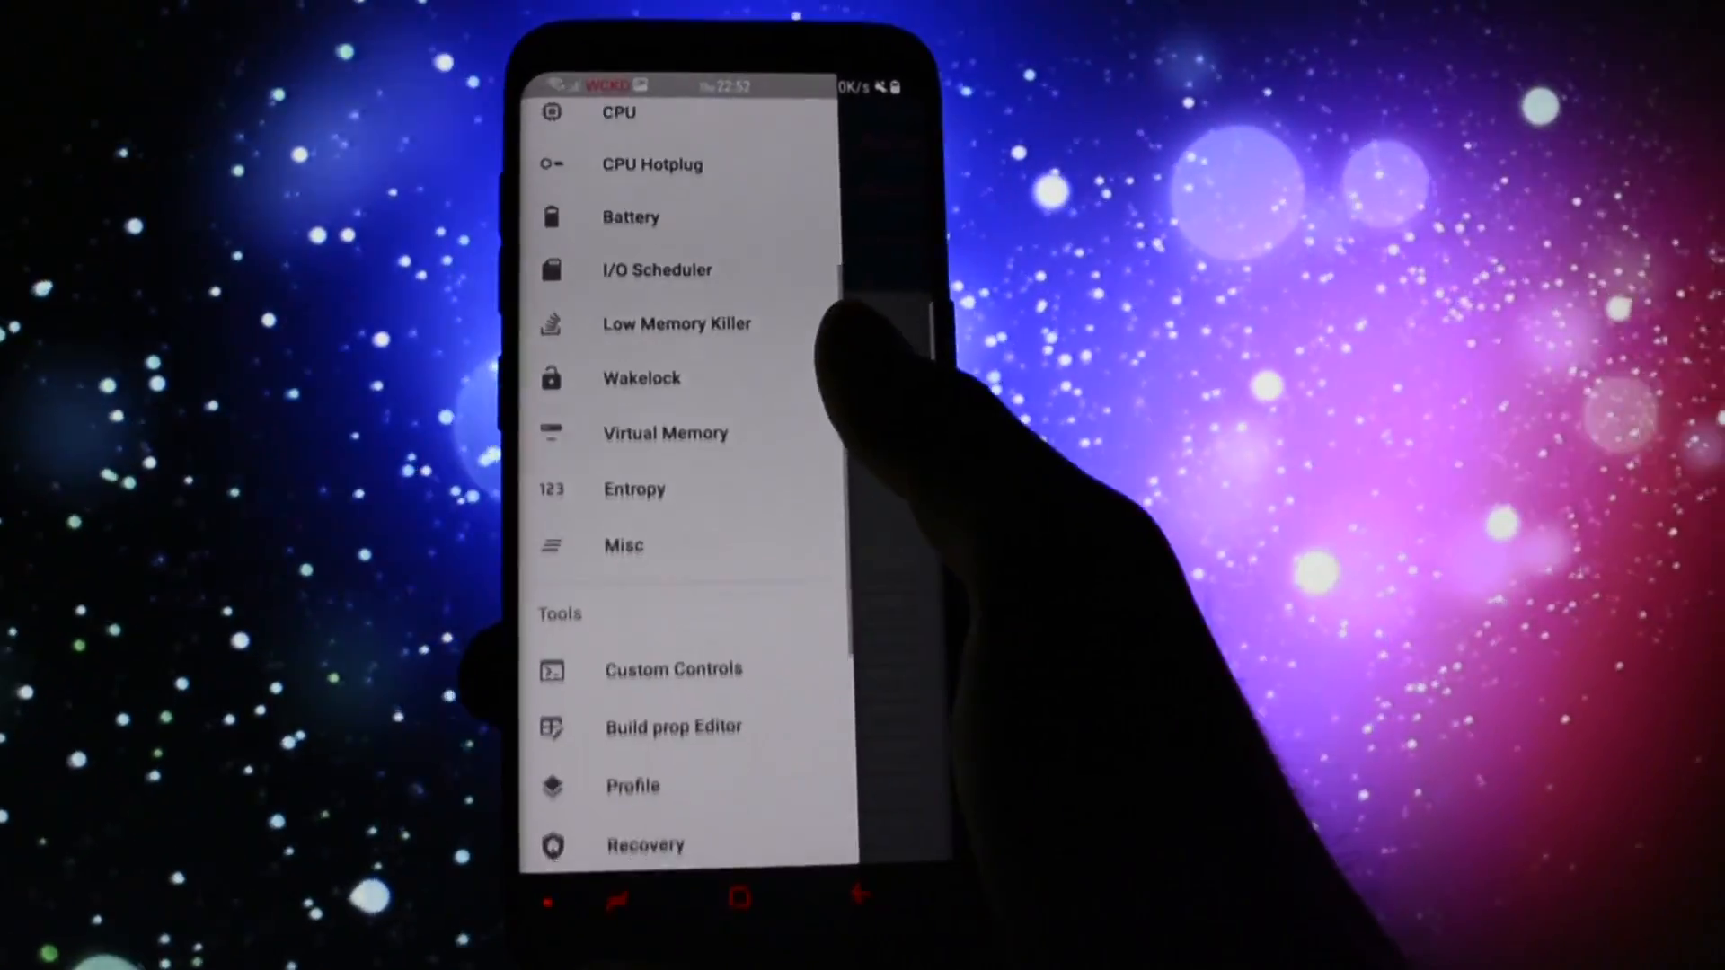